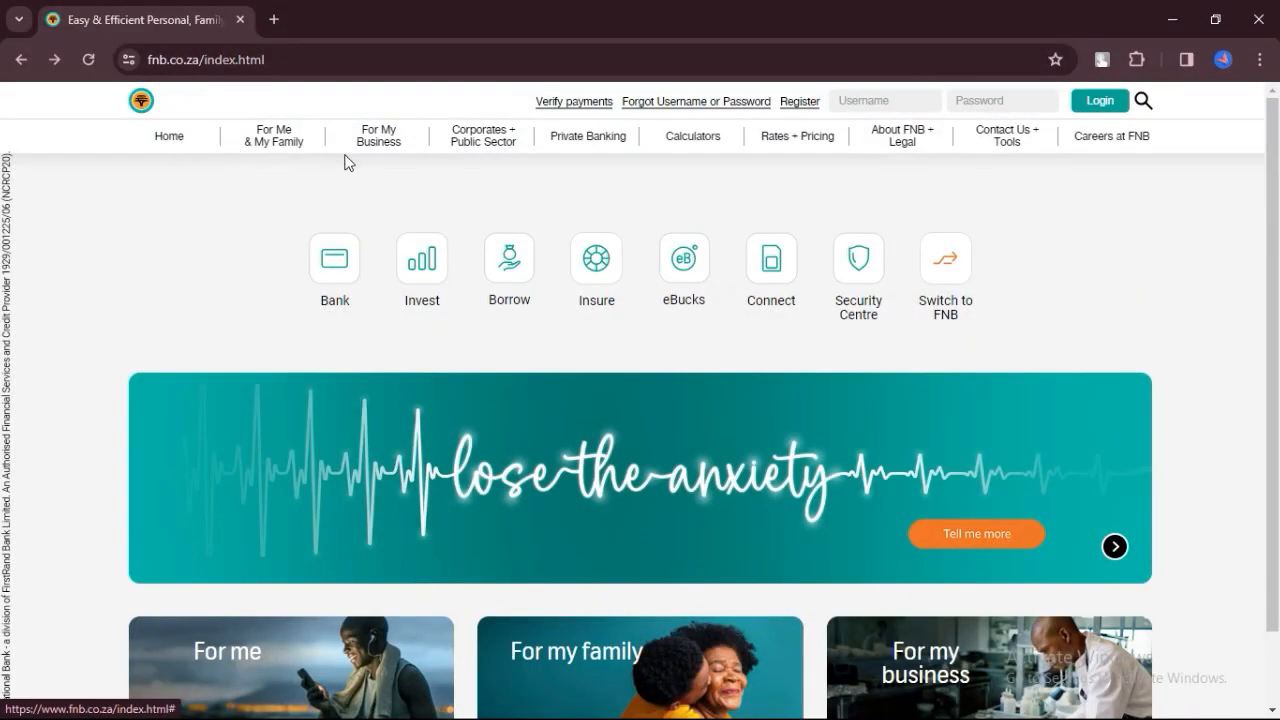
- Browse the 'For My Business' menu, scrolling through its product options and back to the top
{"action": "left_click", "coordinate": [1098, 100]}
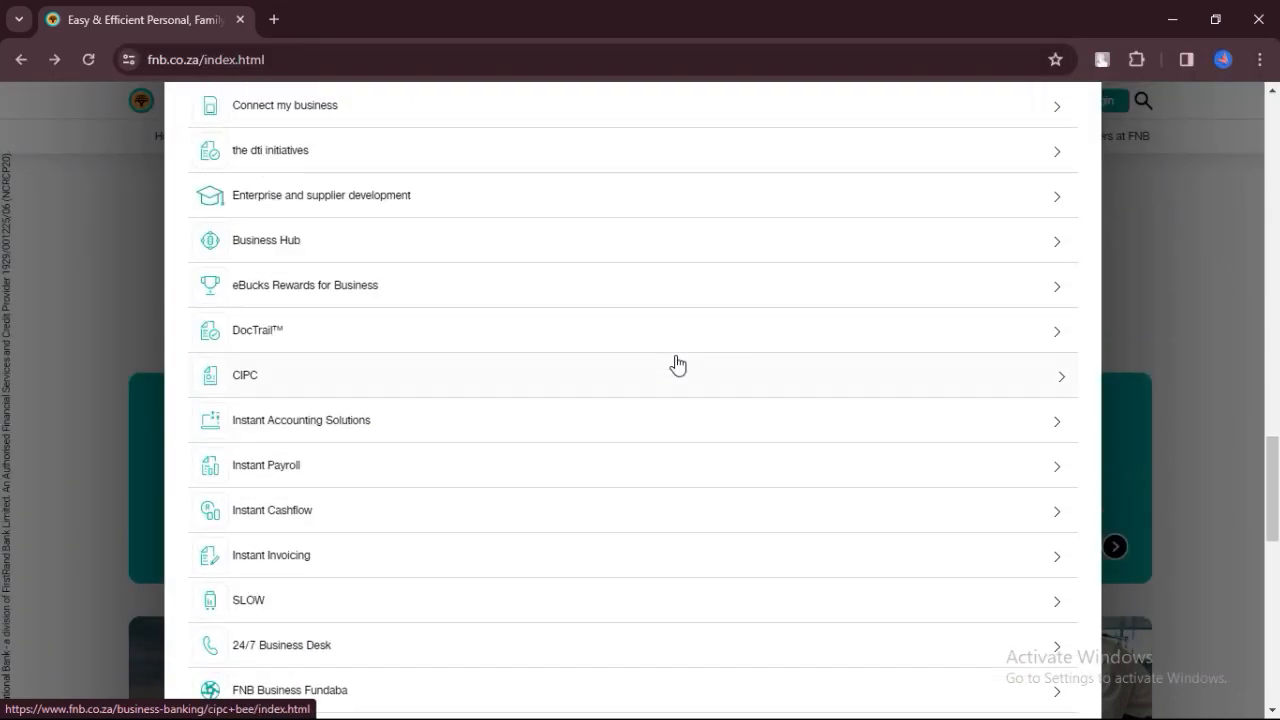
{"action": "scroll", "scroll_direction": "down", "scroll_amount": 3}
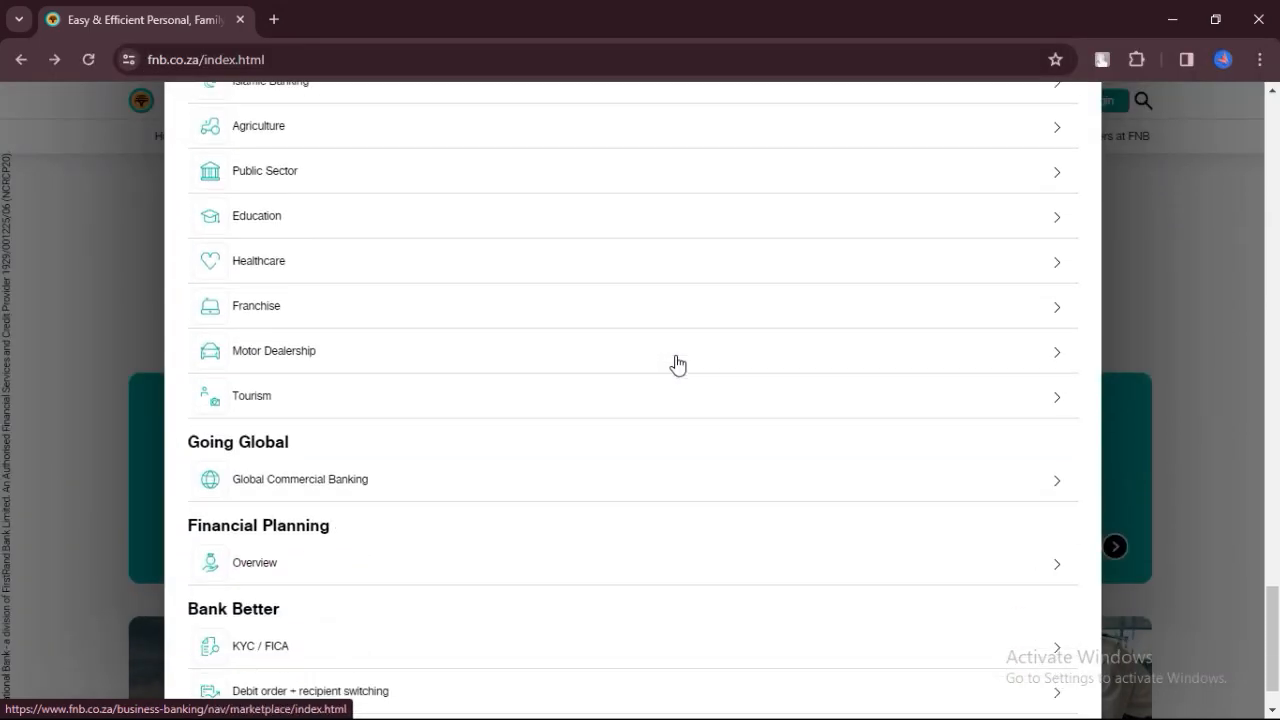
{"action": "scroll", "scroll_direction": "up", "scroll_amount": 3}
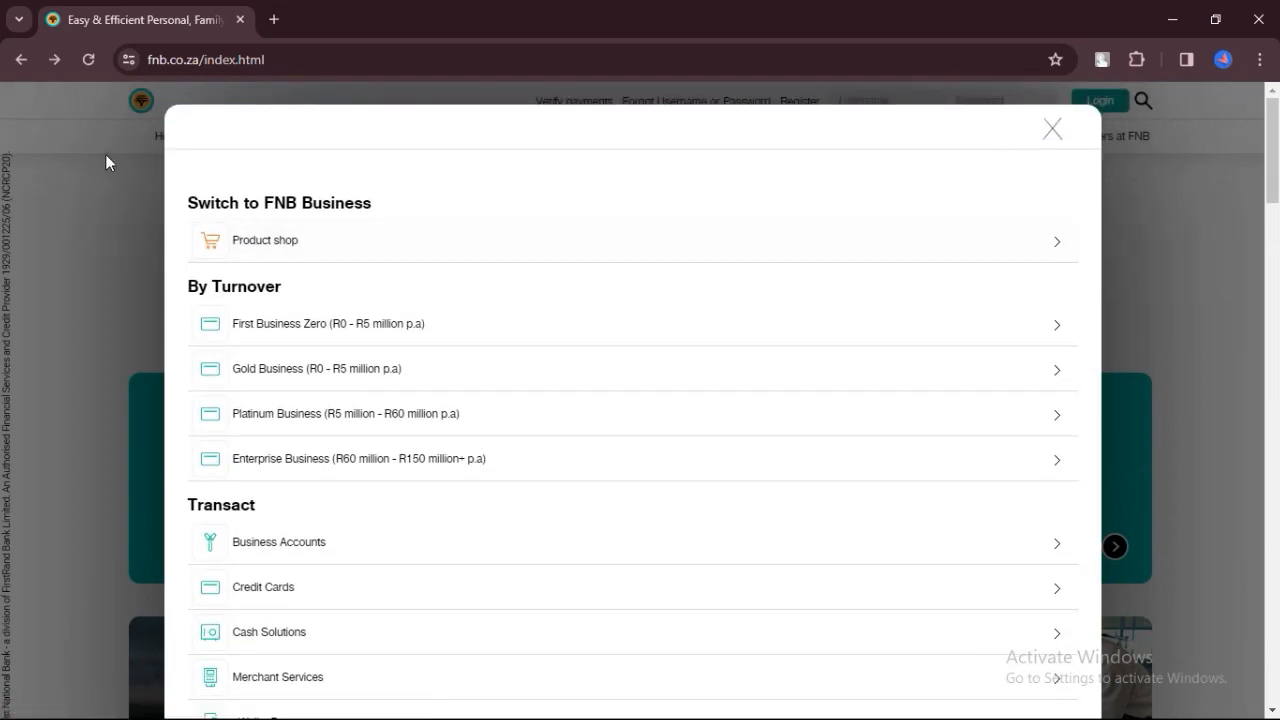
- Close the business menu, then view and close the 'Contact Us + Tools' menu to return home
{"action": "left_click", "coordinate": [1052, 128]}
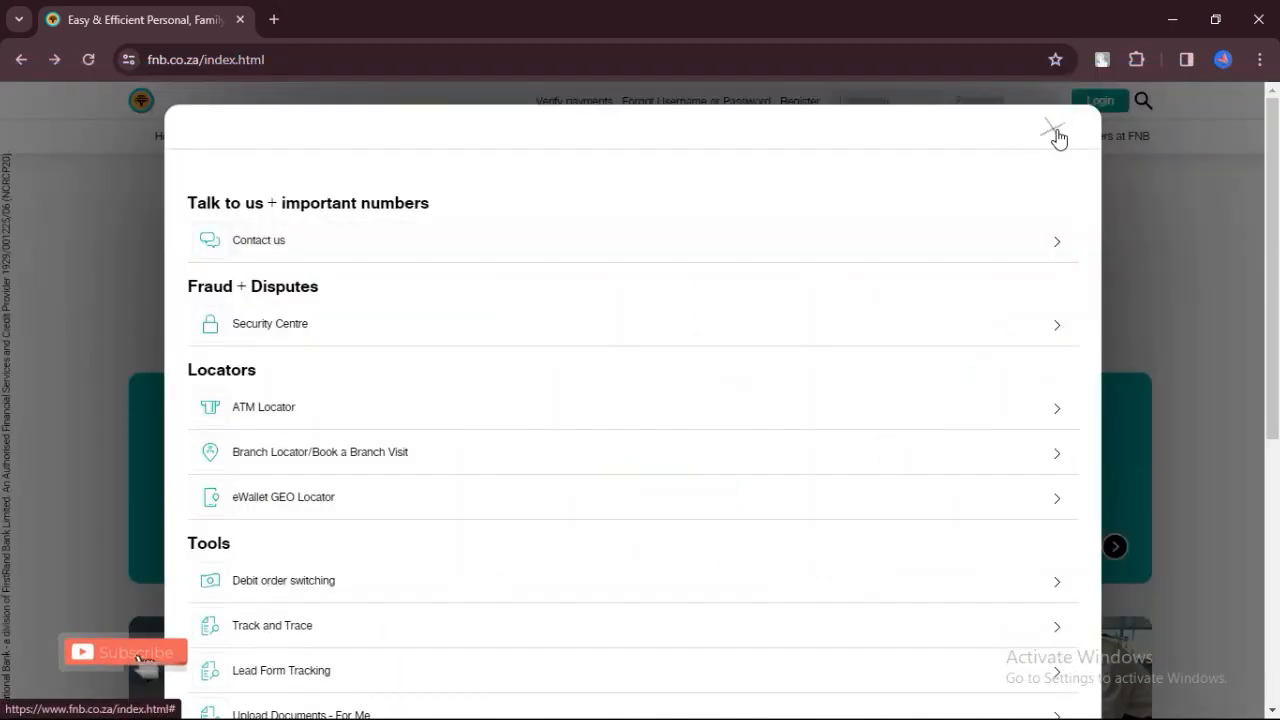
{"action": "left_click", "coordinate": [1052, 130]}
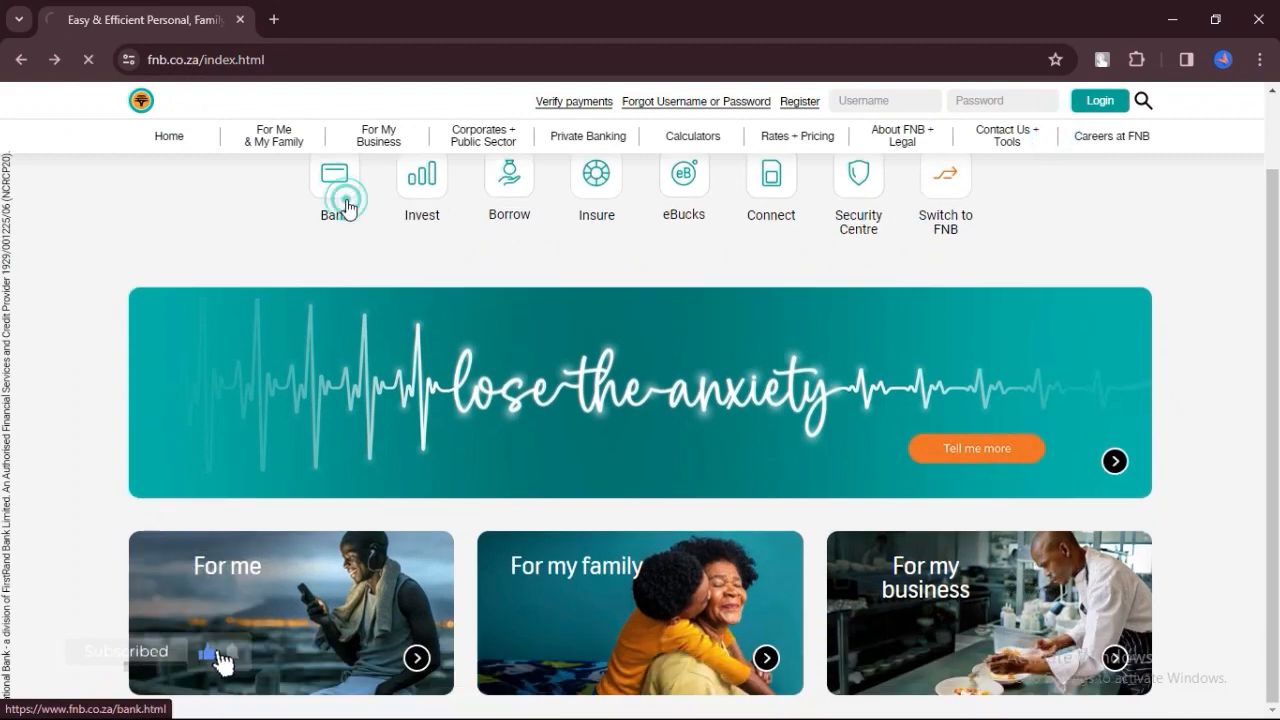
- Visit the Bank page and the Save and Invest page, returning home after each
{"action": "left_click", "coordinate": [336, 172]}
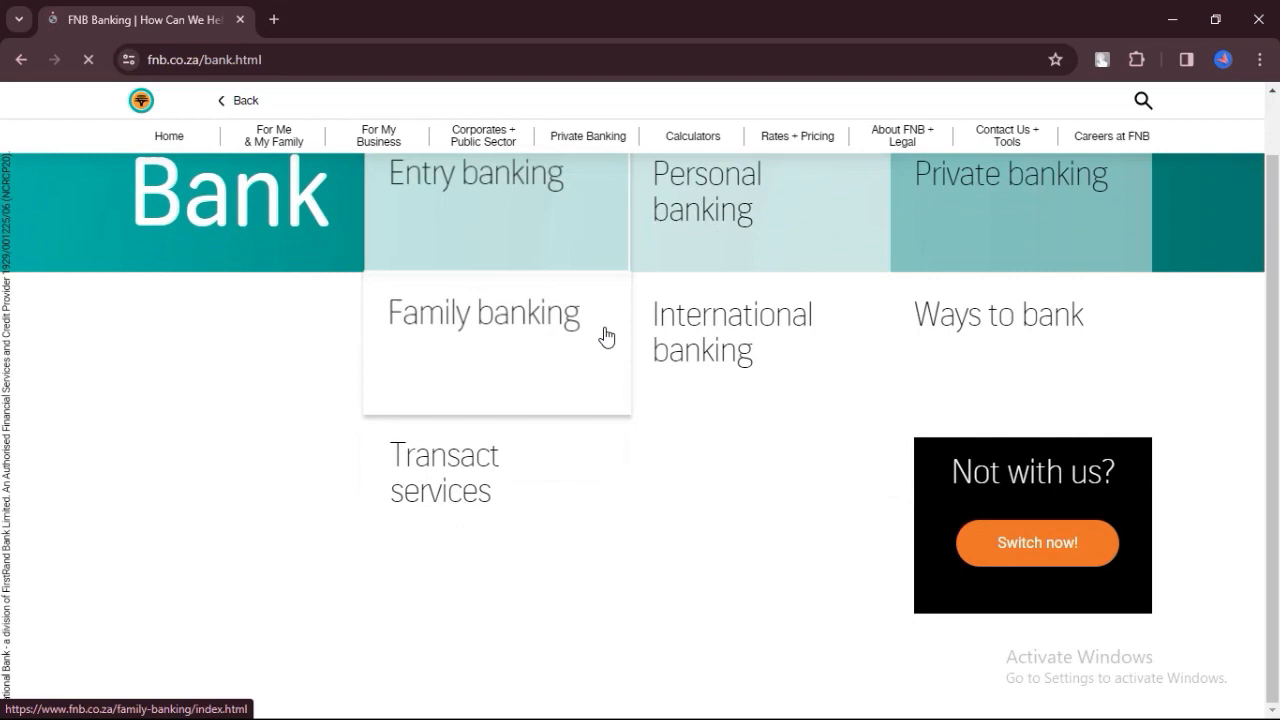
{"action": "left_click", "coordinate": [20, 60]}
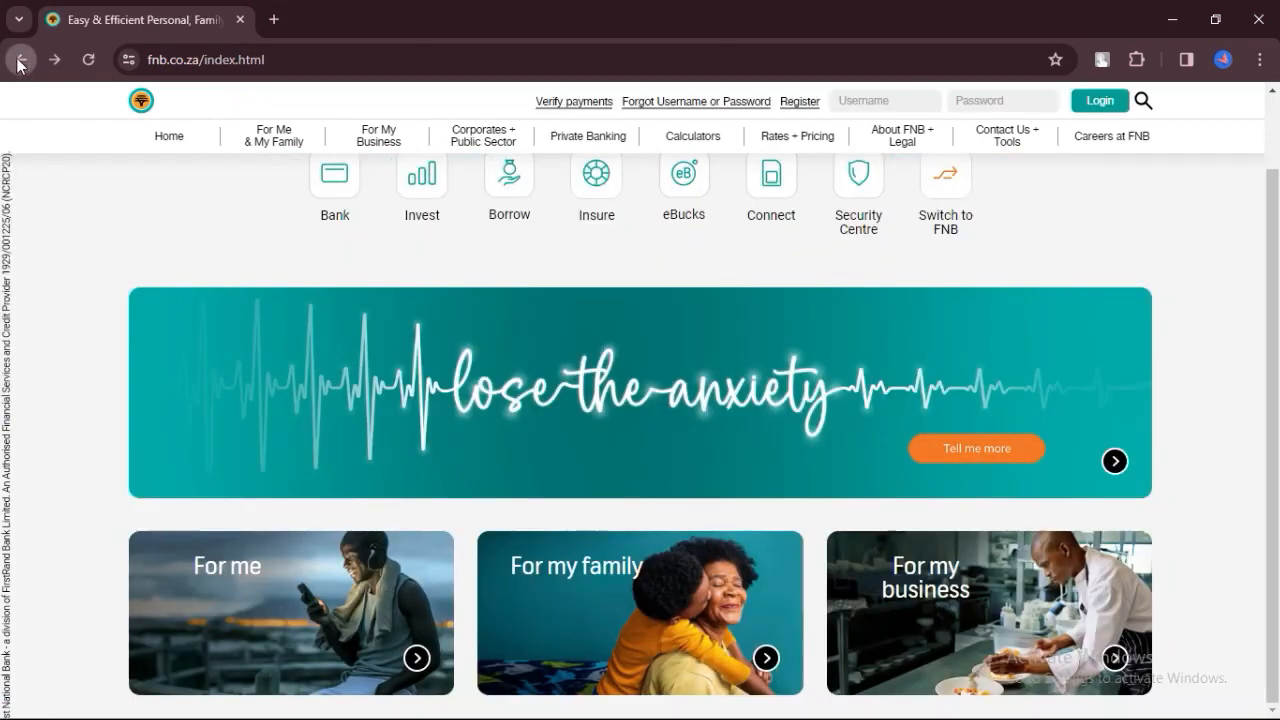
{"action": "left_click", "coordinate": [420, 176]}
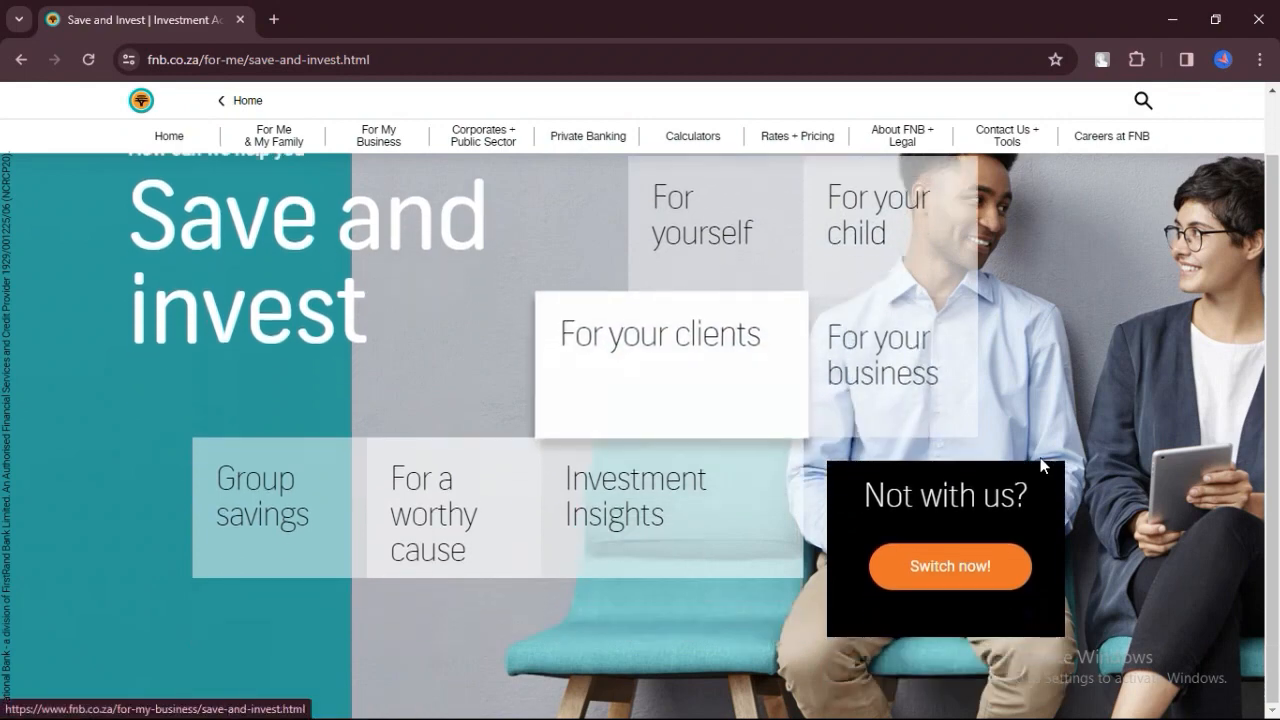
{"action": "left_click", "coordinate": [20, 60]}
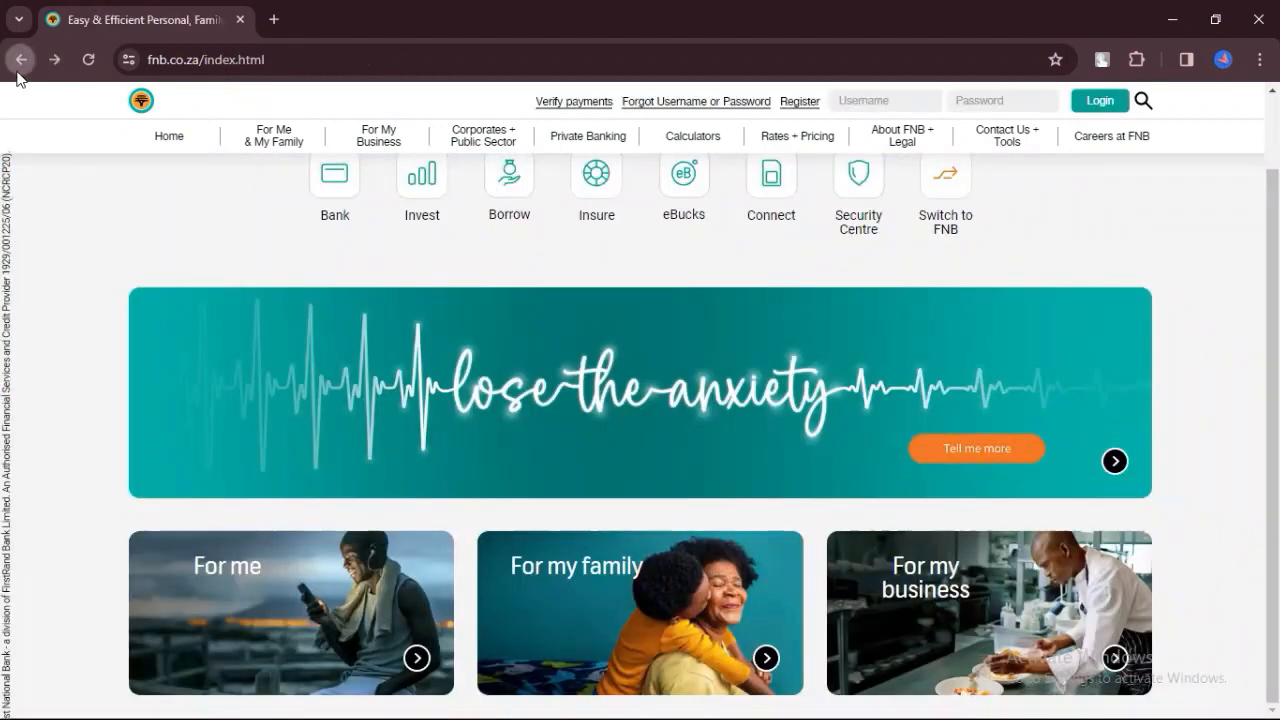
- Go to the Borrow page listing Personal loan, Home loans, Vehicle finance and Student loan
{"action": "left_click", "coordinate": [508, 176]}
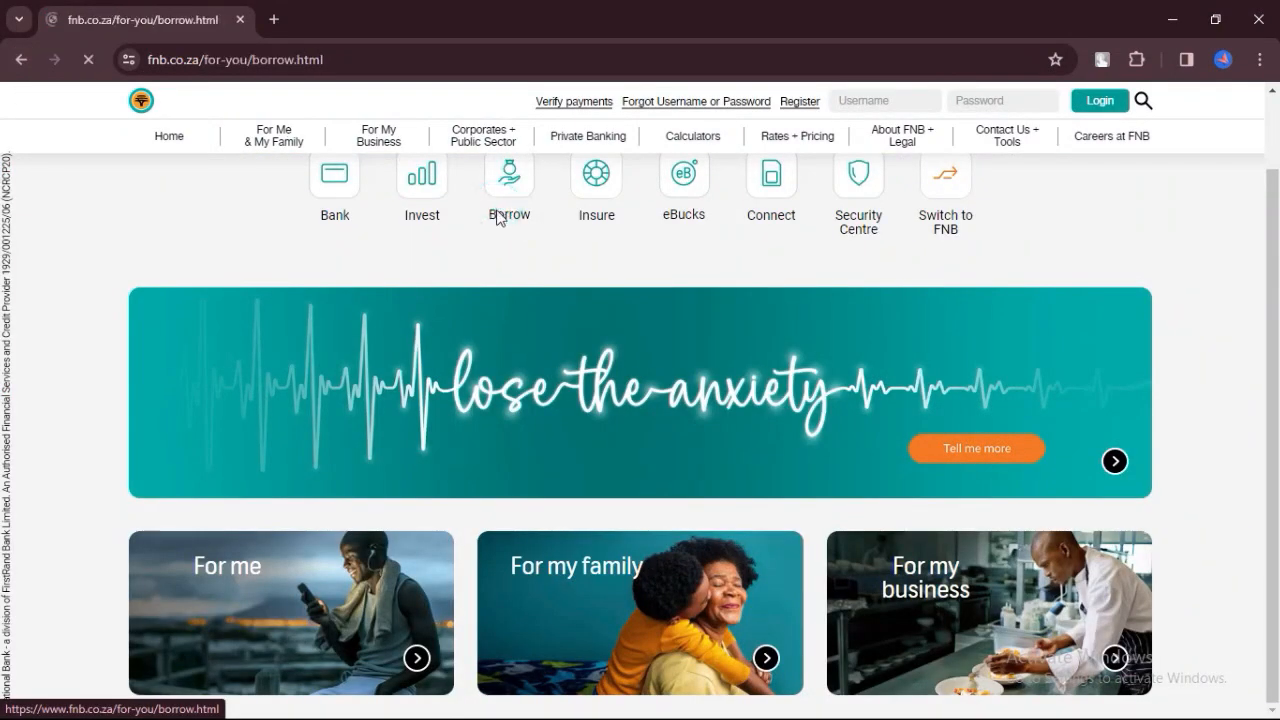
{"action": "left_click", "coordinate": [508, 176]}
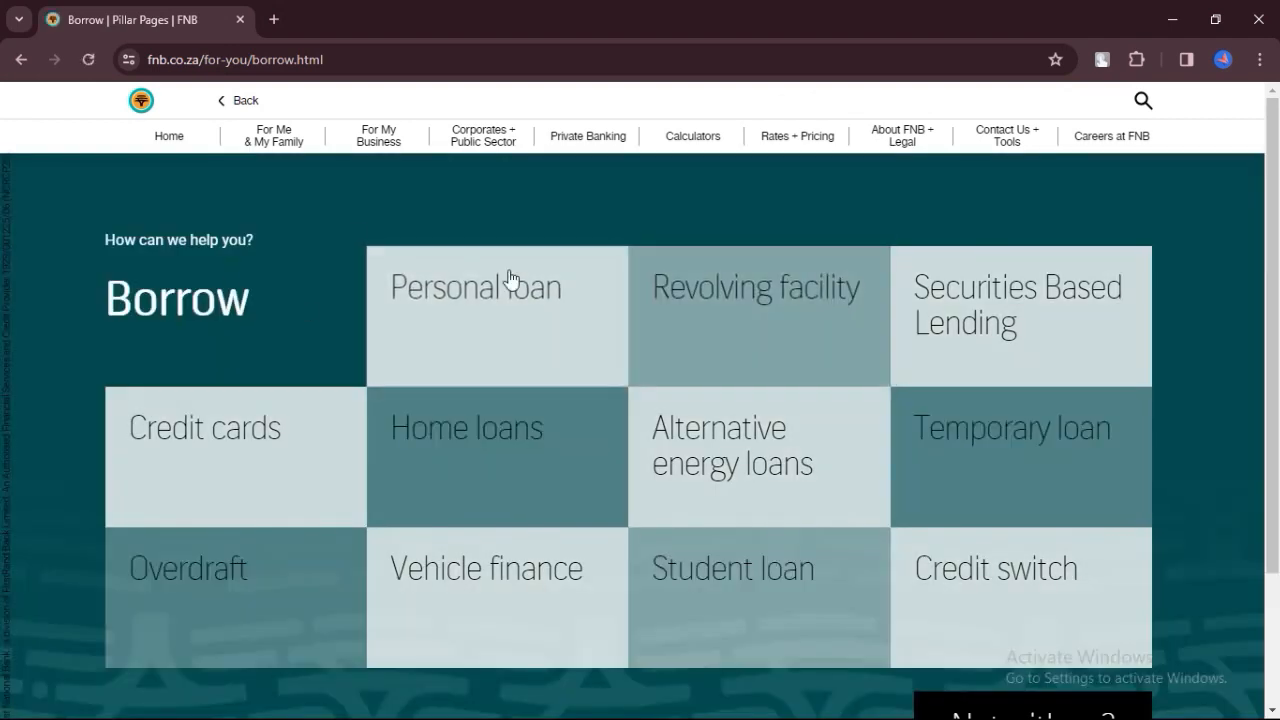